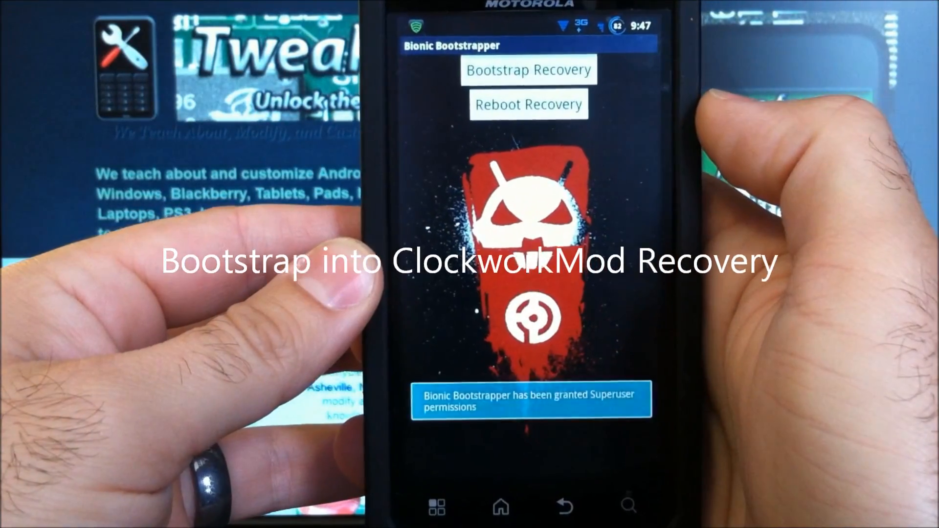
# Step: Run Bootstrap Recovery so ClockworkMod installs and reports Success!
pyautogui.click(527, 69)
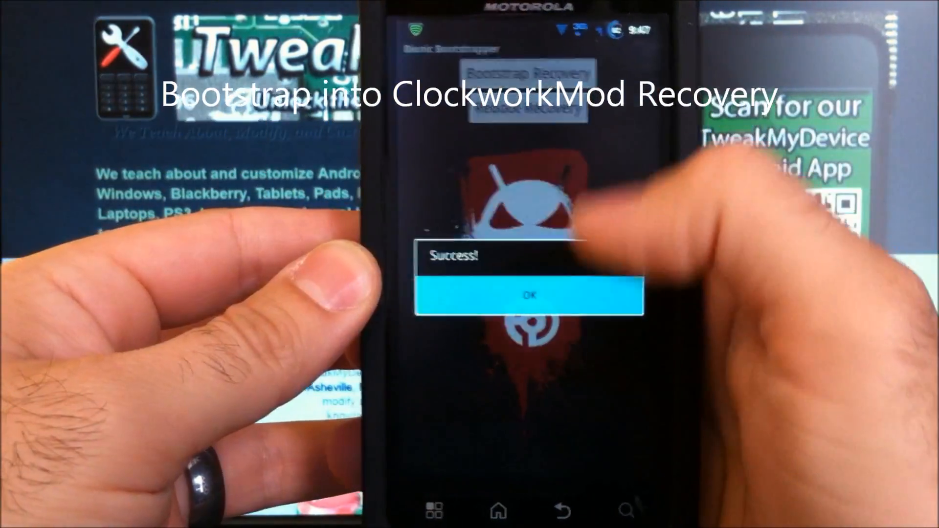